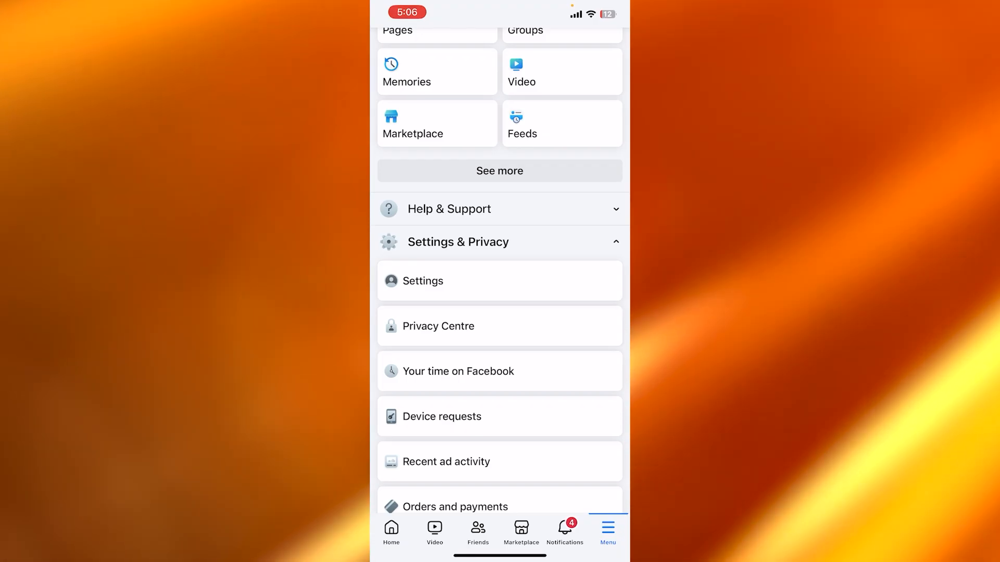
# Scroll past the Settings & Privacy items and collapse that section to reveal Also from Meta.
pyautogui.scroll(-3)
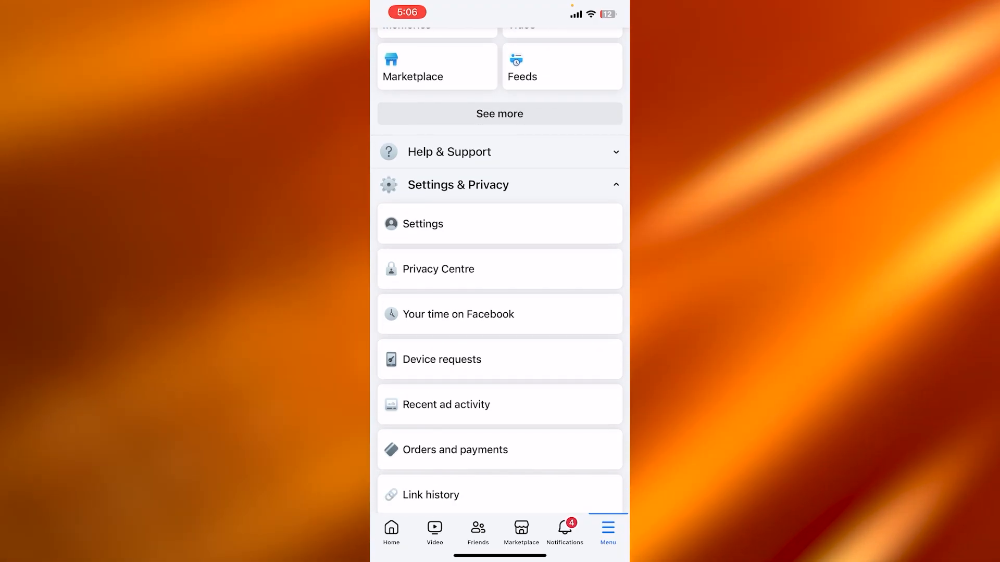
pyautogui.scroll(-3)
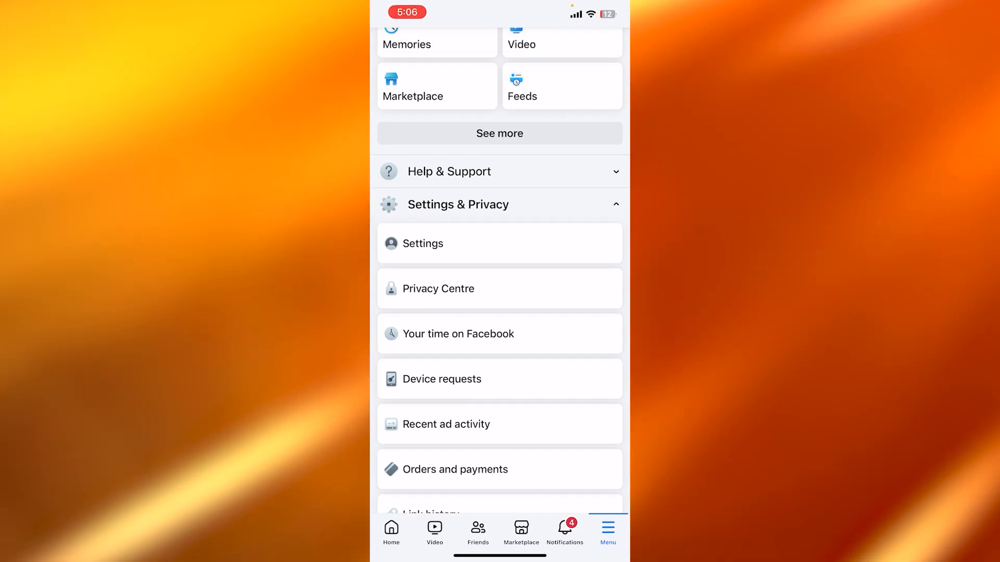
pyautogui.scroll(-3)
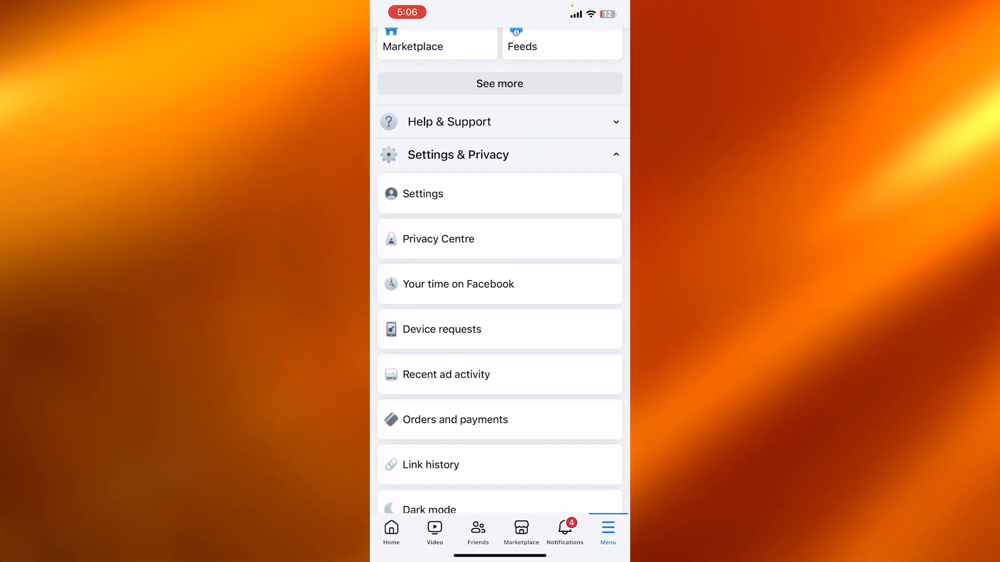
pyautogui.scroll(-3)
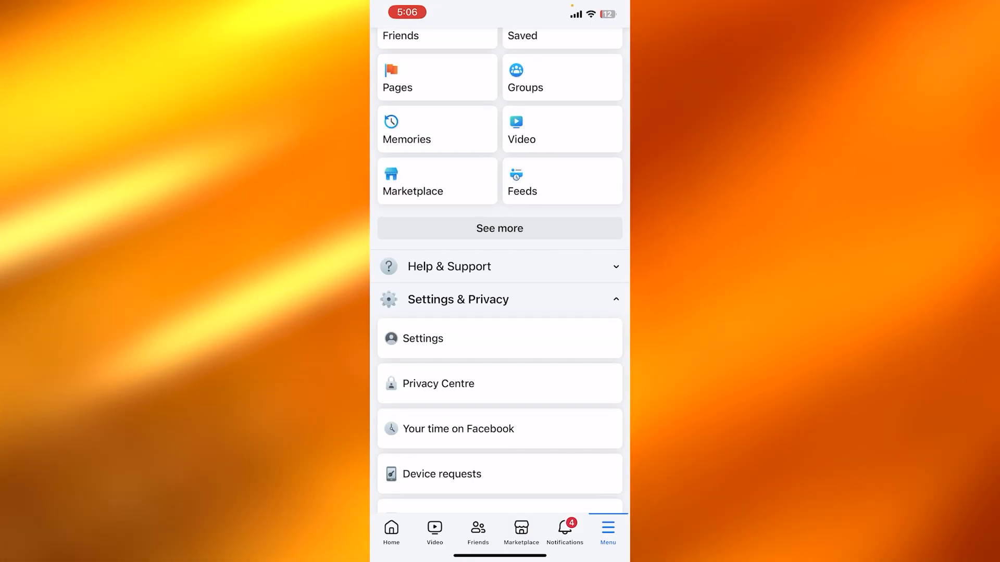
pyautogui.click(499, 299)
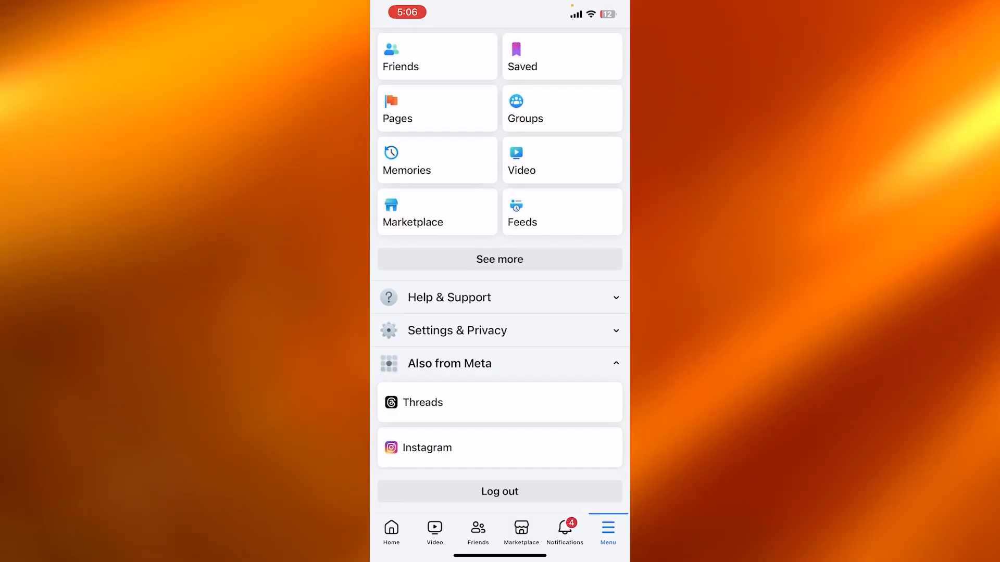
# Open Settings & privacy and scroll down to the Your information section.
pyautogui.click(457, 330)
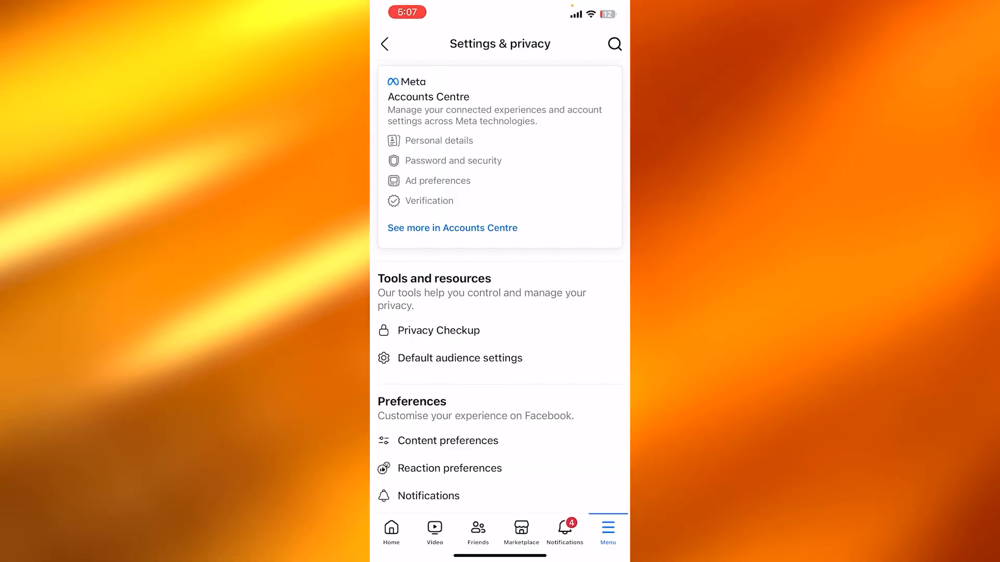
pyautogui.scroll(-3)
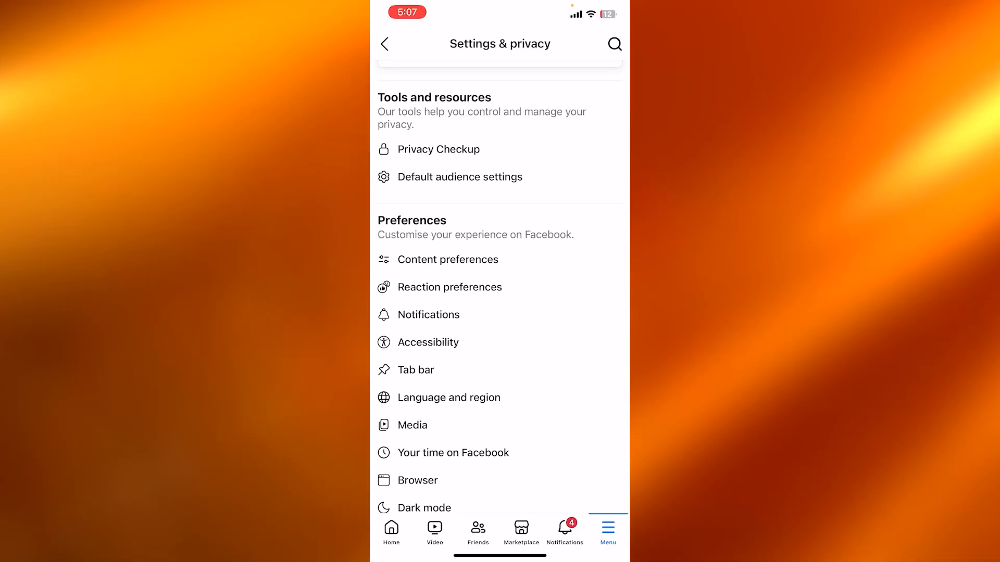
pyautogui.scroll(-3)
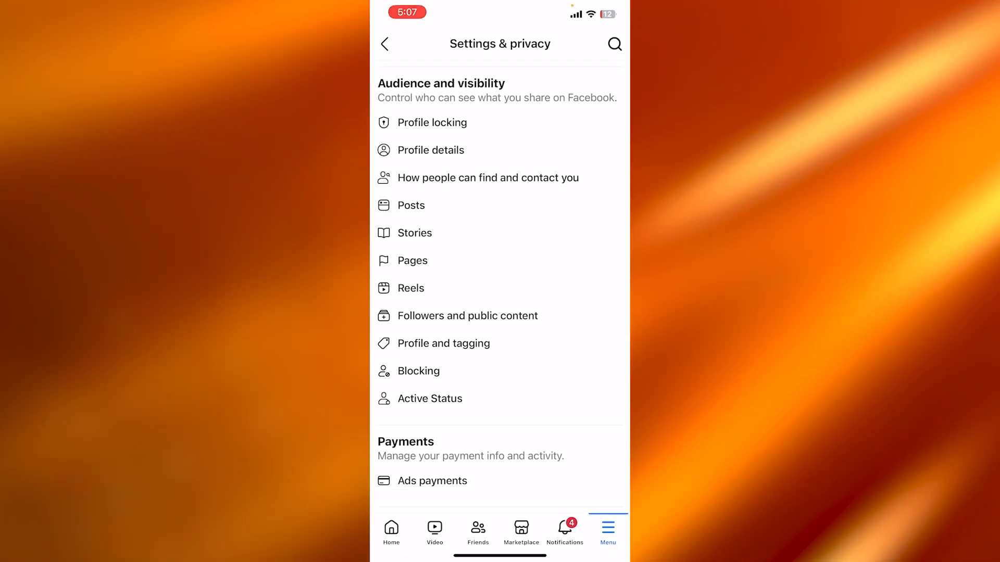
pyautogui.scroll(-3)
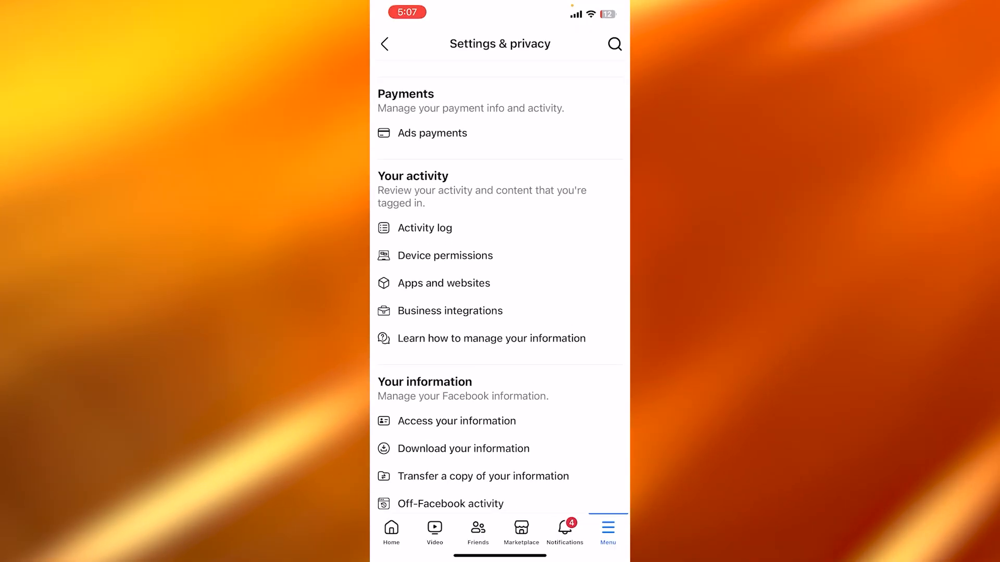
pyautogui.scroll(-3)
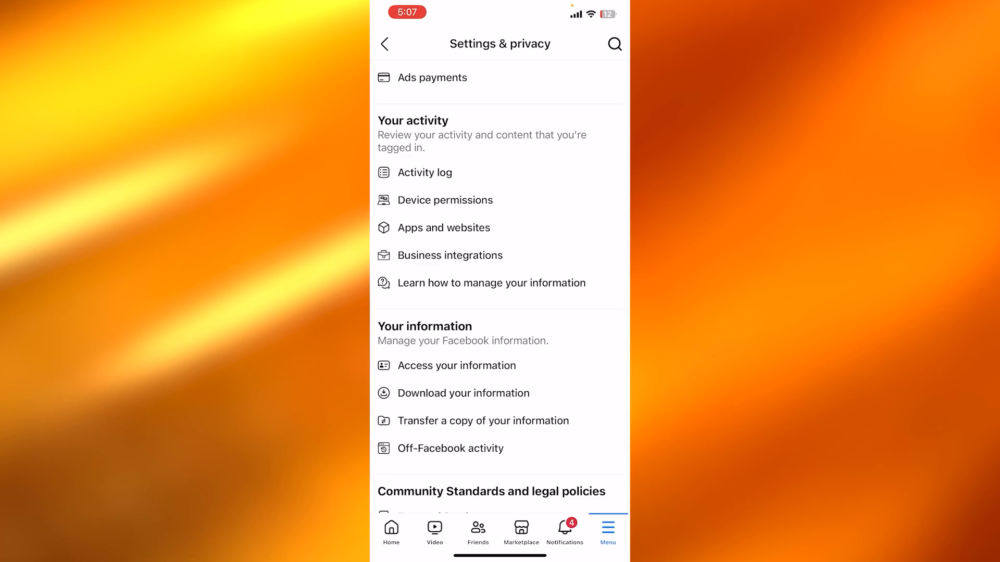
pyautogui.scroll(-3)
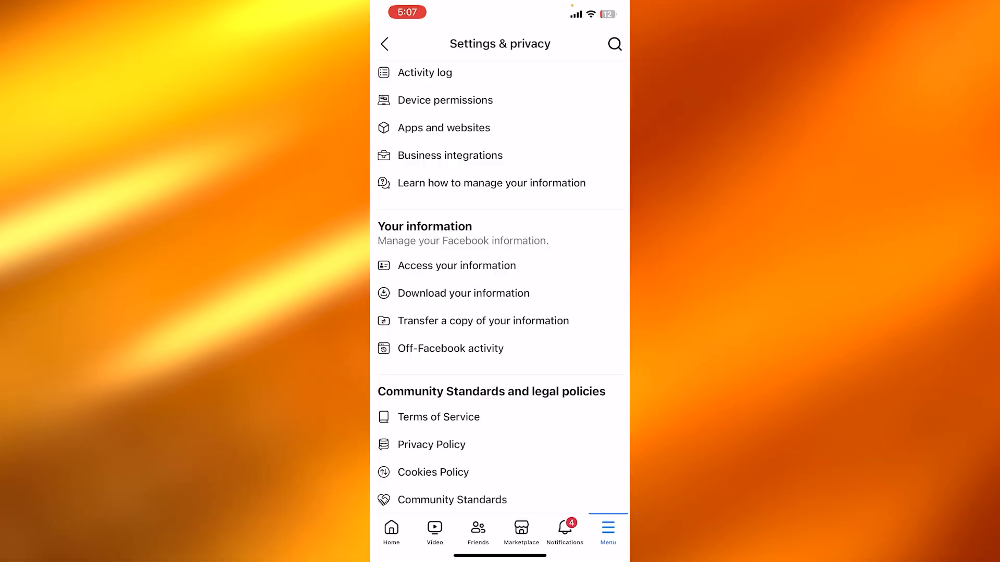
# Start a Download or transfer information request from Download your information in Accounts Centre.
pyautogui.click(463, 293)
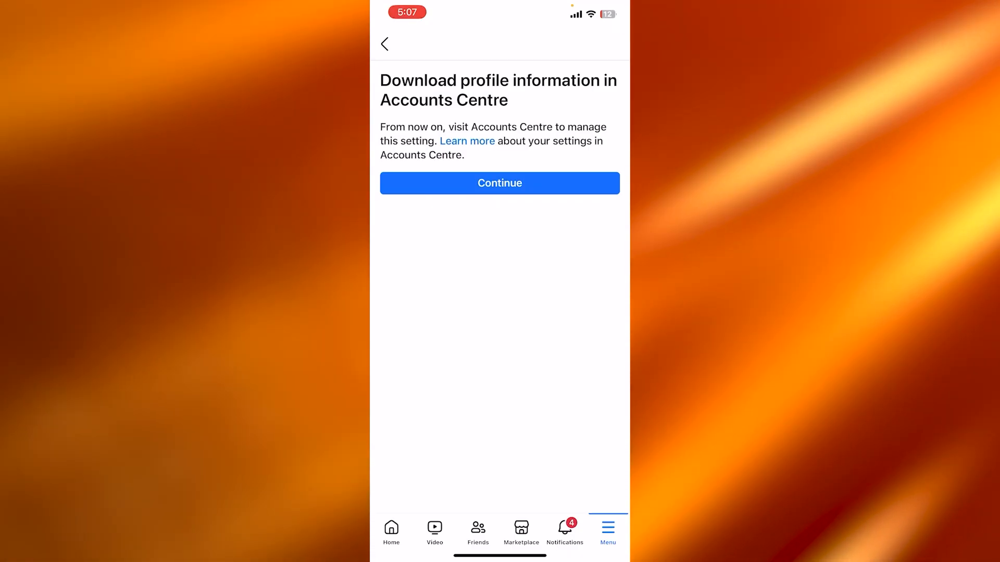
pyautogui.click(500, 183)
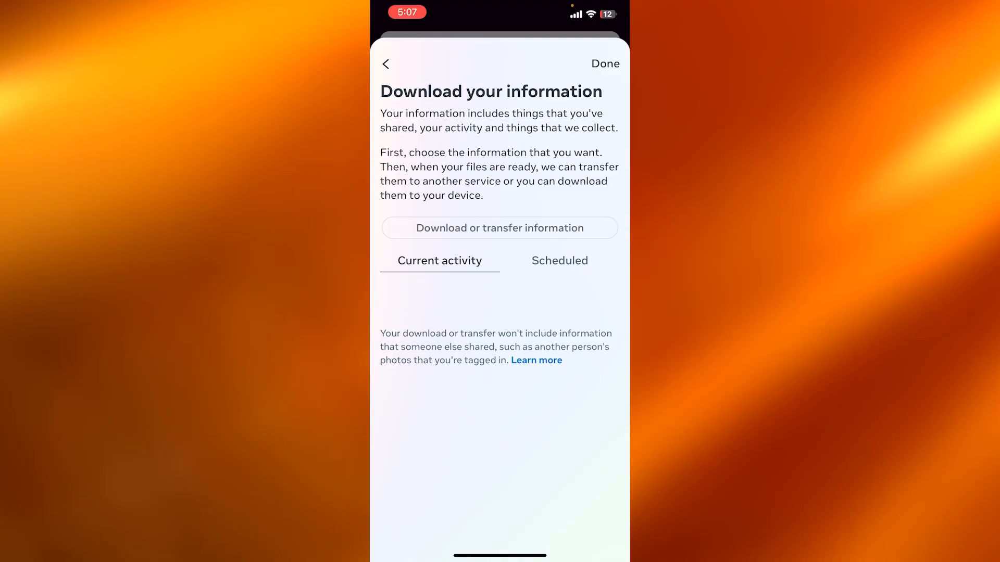
pyautogui.click(499, 228)
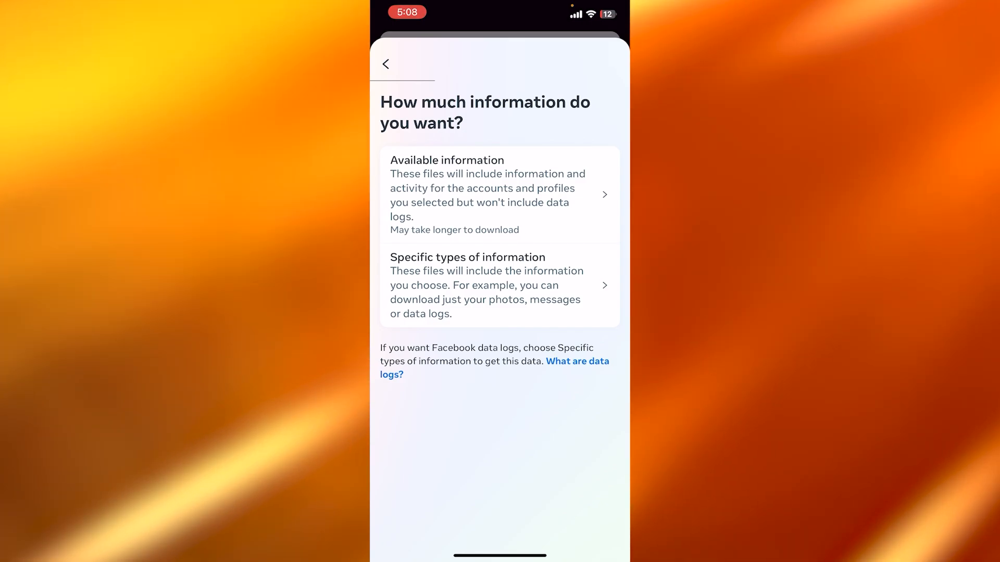
# Choose specific types of information and tick Messages under Your activity across Facebook.
pyautogui.click(499, 285)
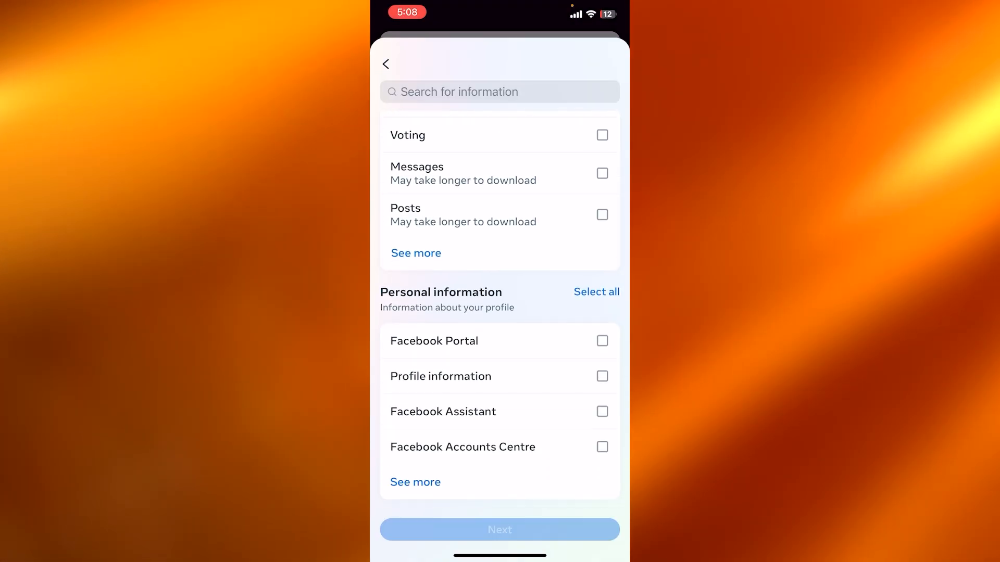
pyautogui.scroll(-3)
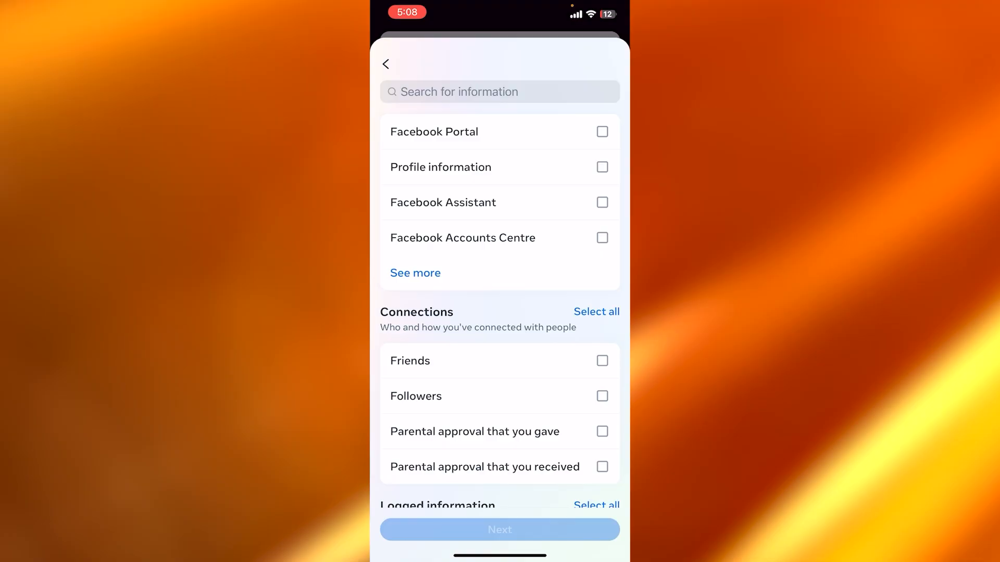
pyautogui.scroll(-3)
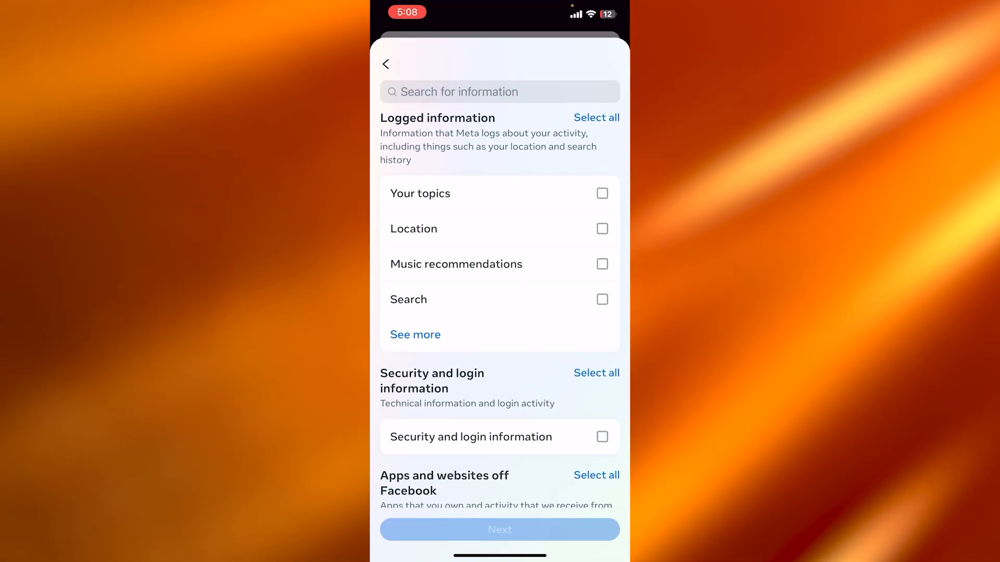
pyautogui.scroll(-3)
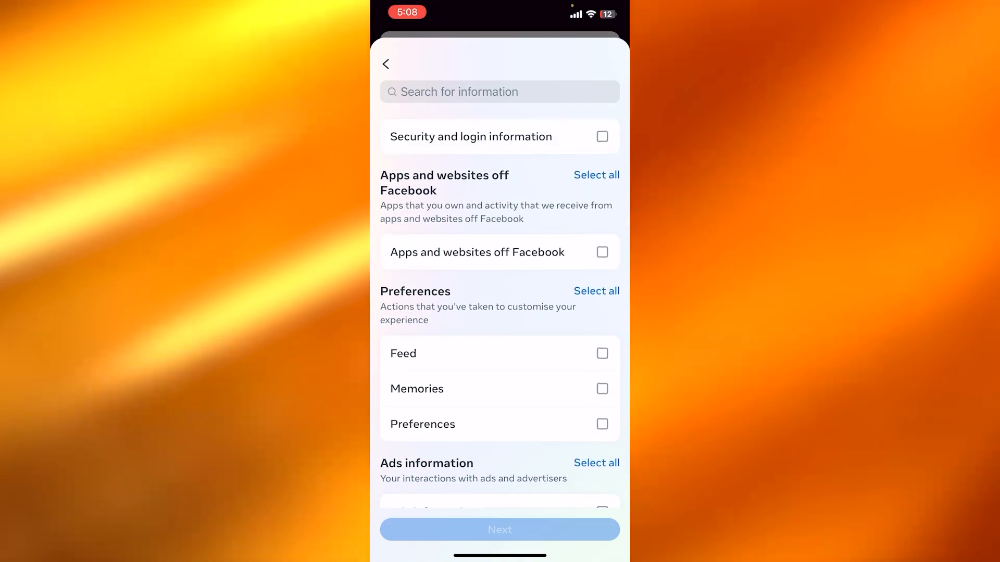
pyautogui.scroll(-3)
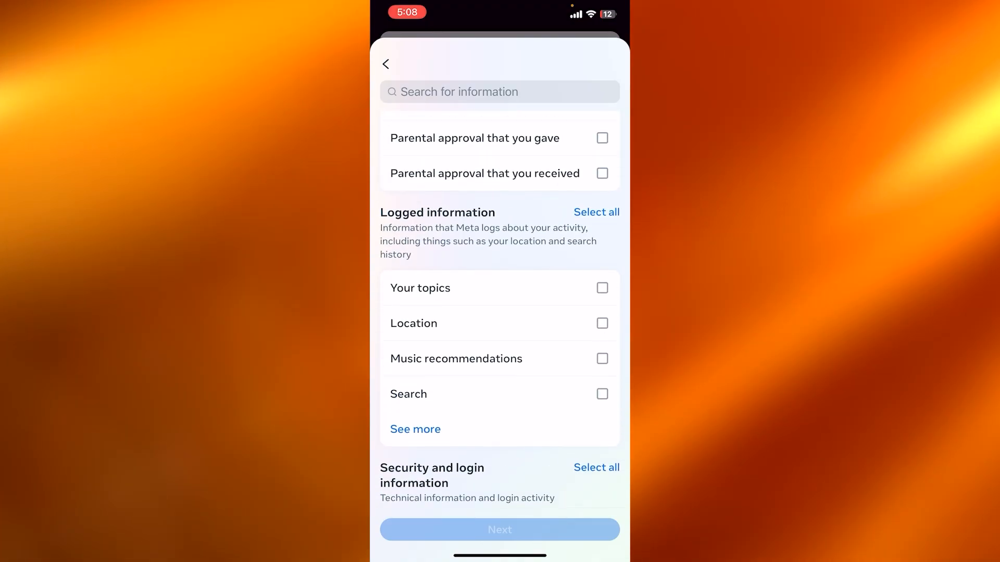
pyautogui.scroll(-3)
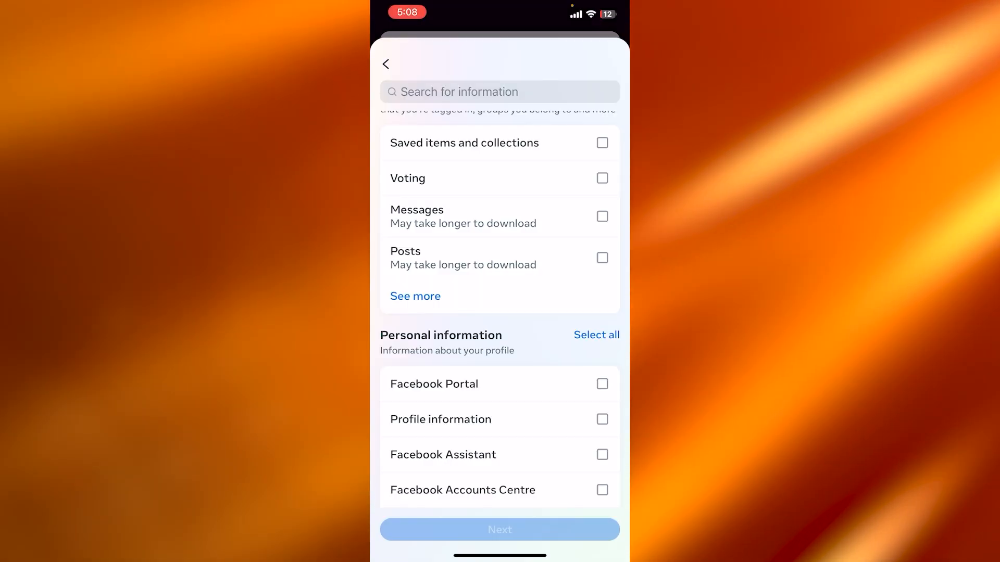
pyautogui.click(600, 216)
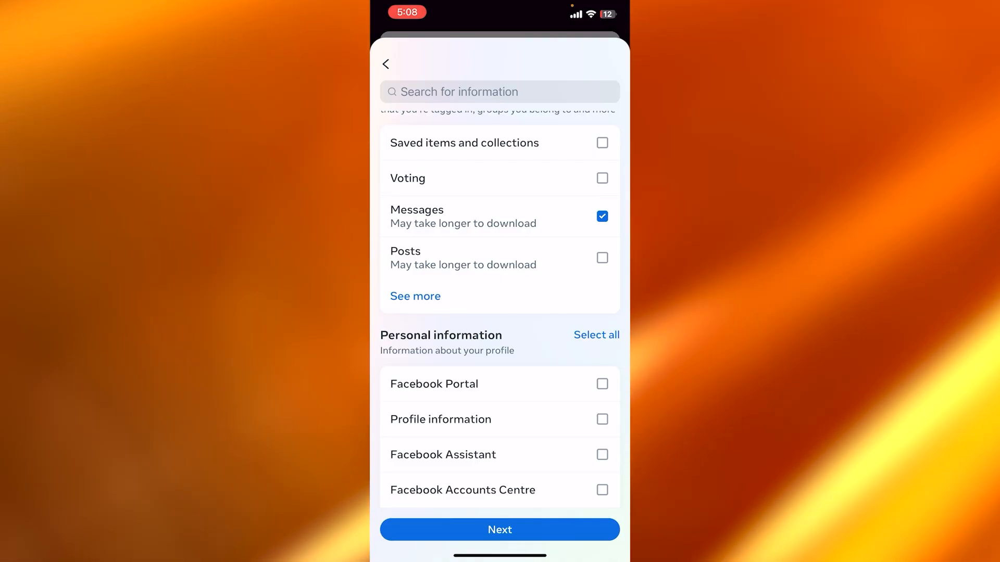
pyautogui.click(499, 529)
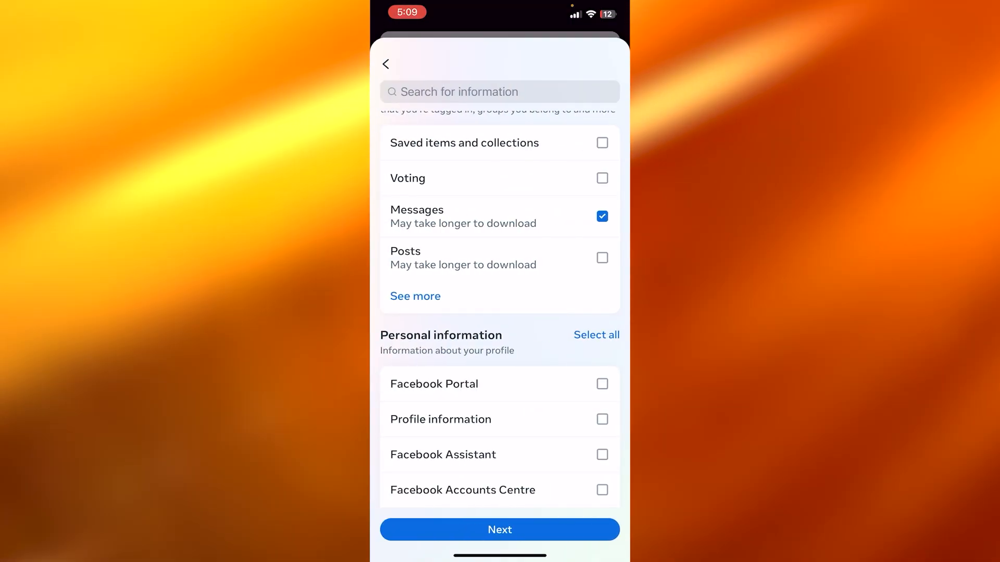
pyautogui.scroll(-3)
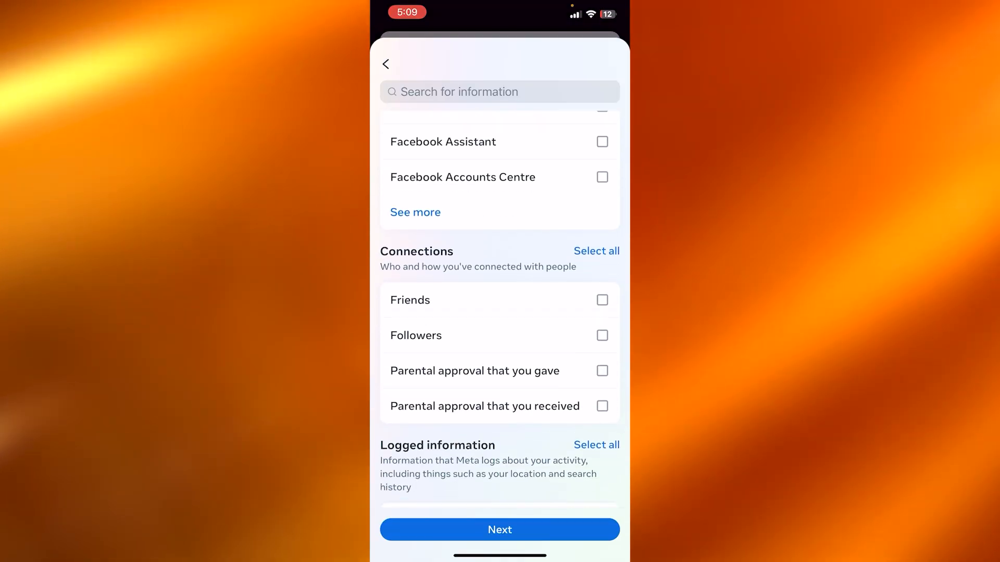
pyautogui.scroll(-3)
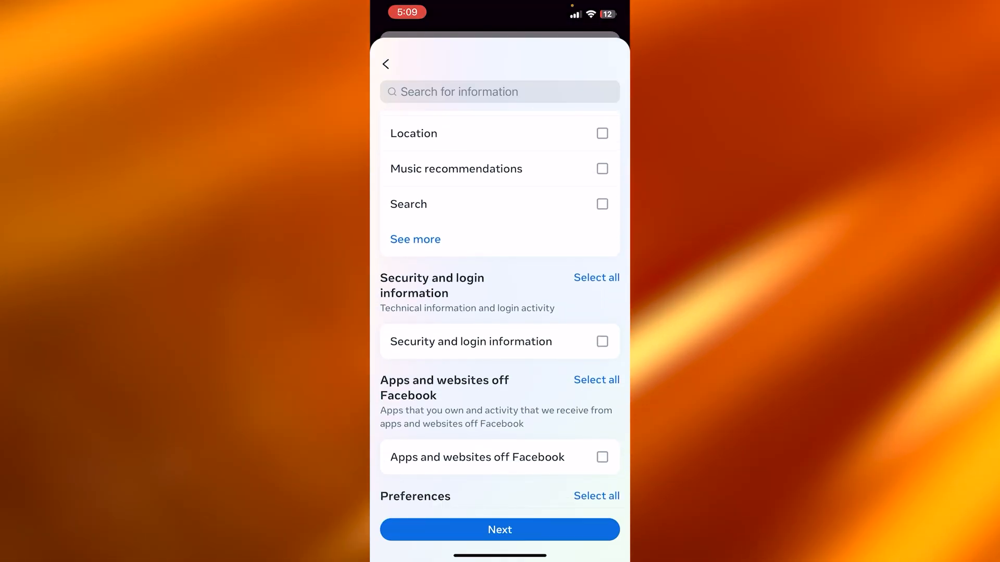
pyautogui.scroll(-3)
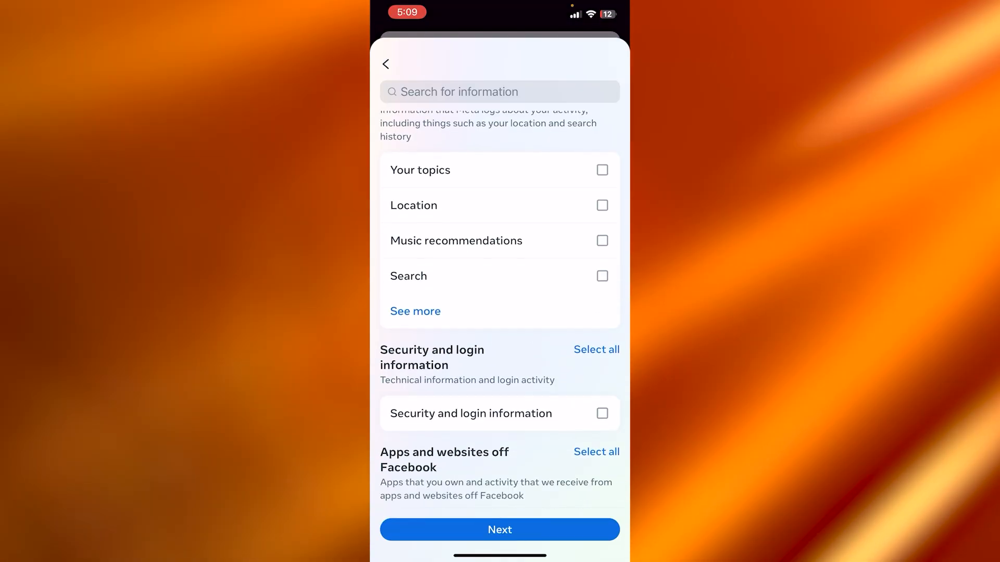
pyautogui.scroll(-3)
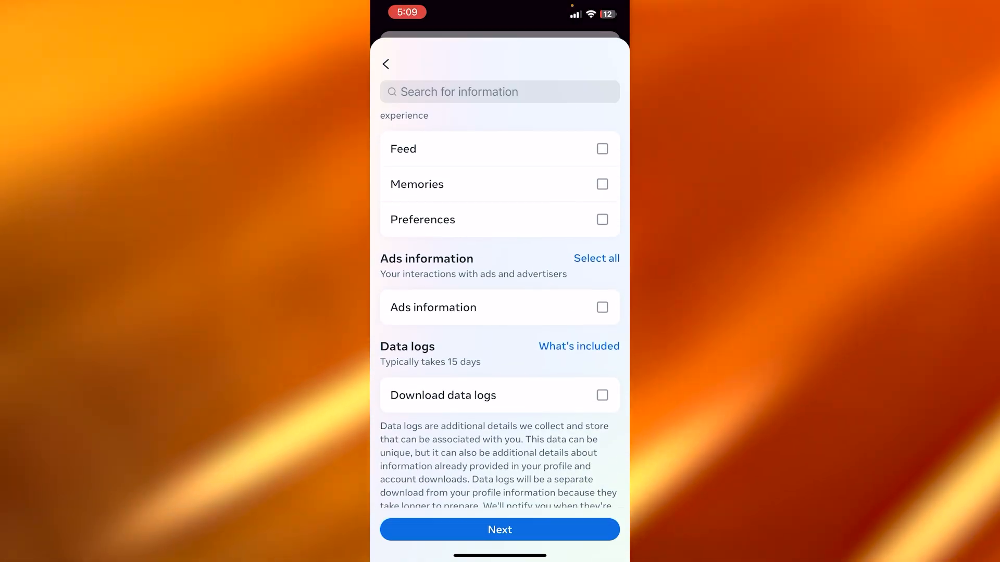
pyautogui.scroll(-3)
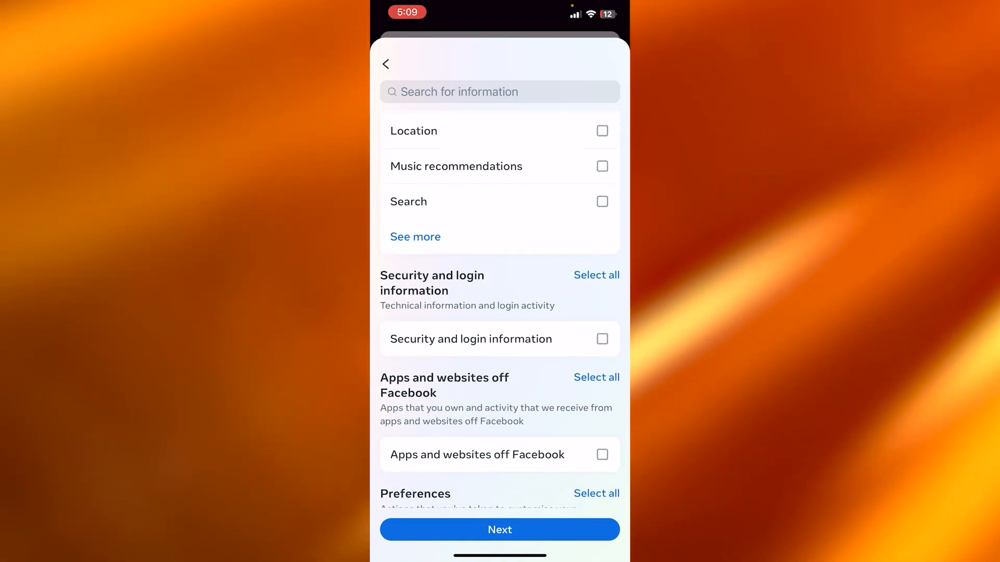
pyautogui.scroll(-3)
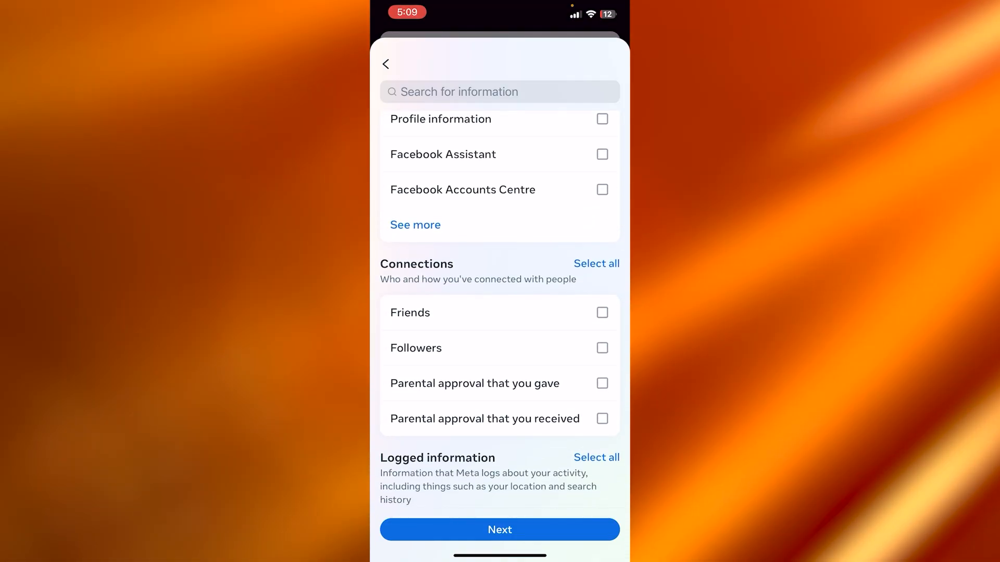
pyautogui.scroll(-3)
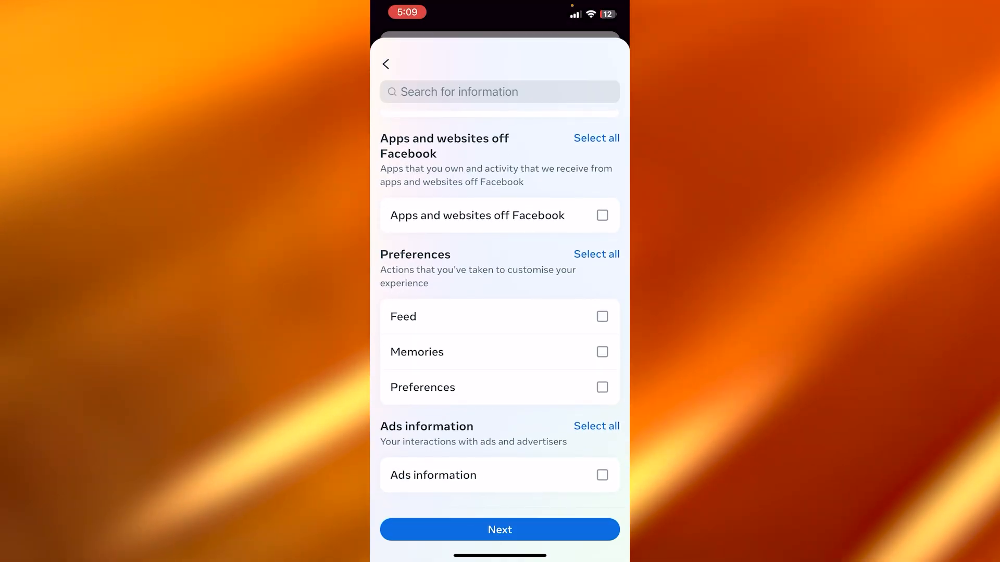
pyautogui.scroll(-3)
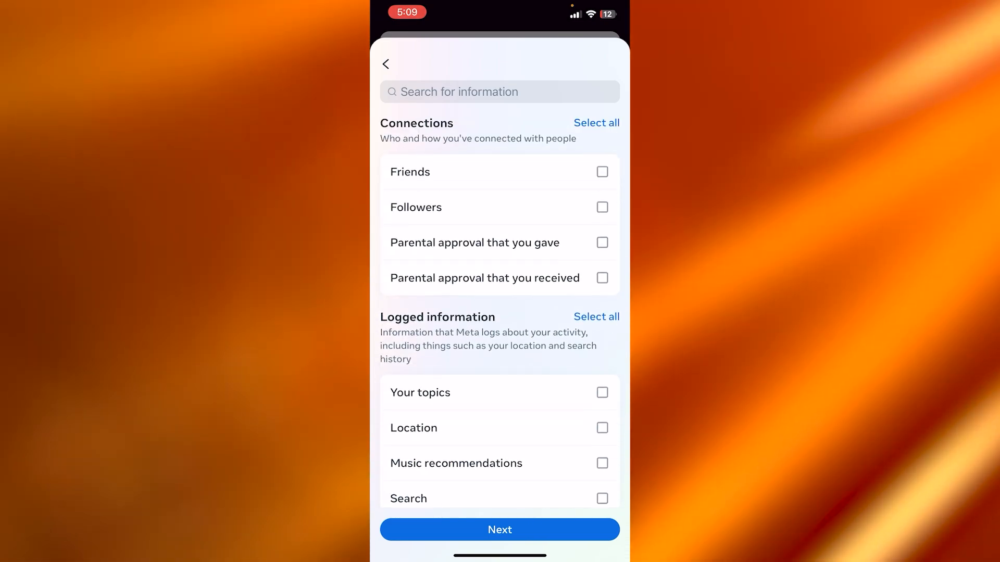
pyautogui.scroll(-3)
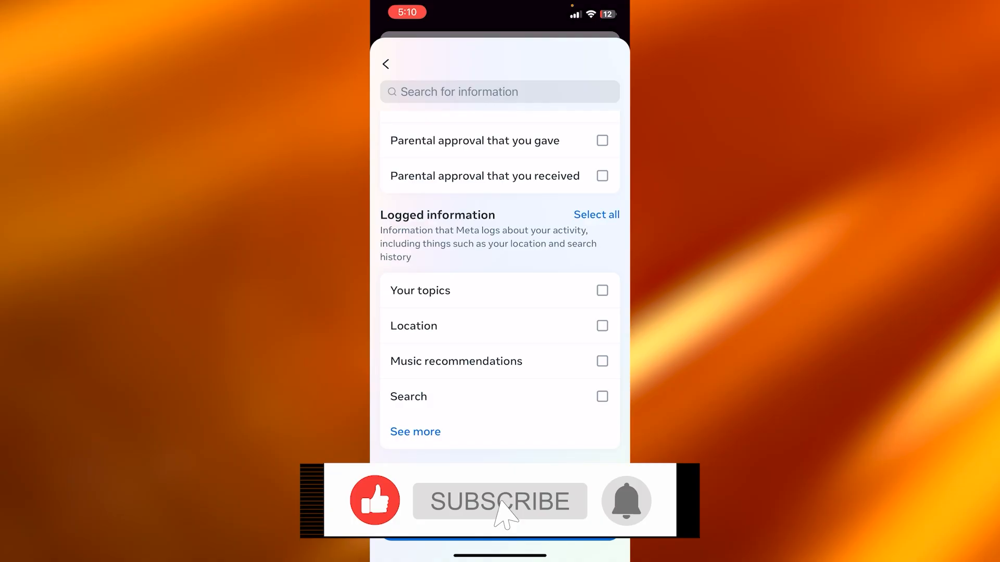
pyautogui.click(499, 501)
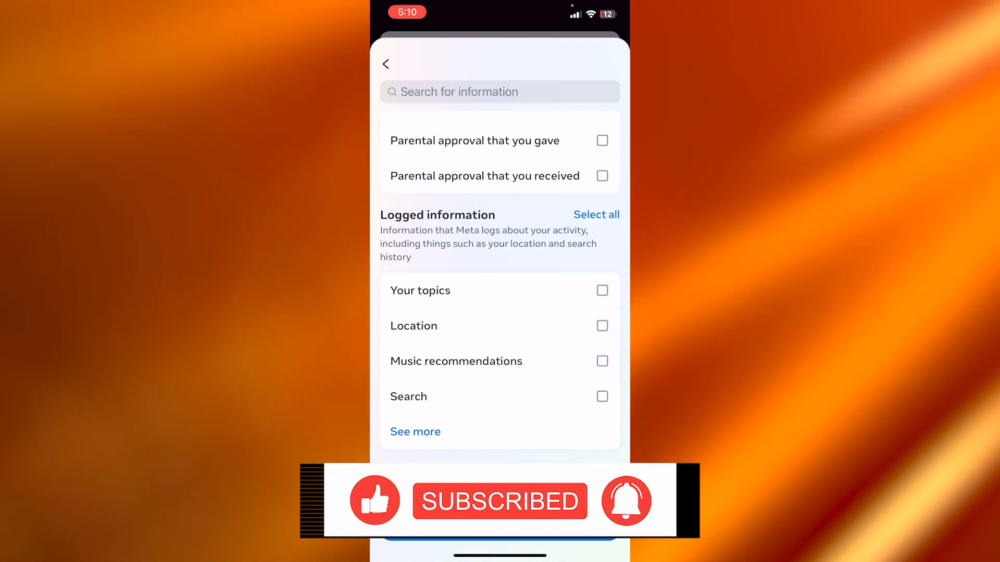